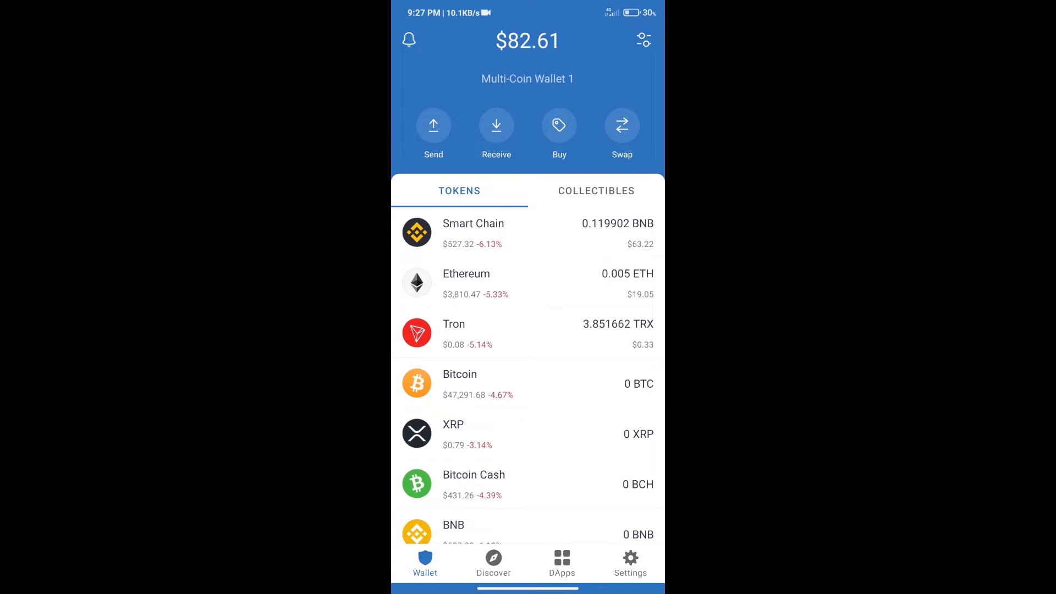
Step: Search the wallet's token list for 'bn', then close the search
click(559, 126)
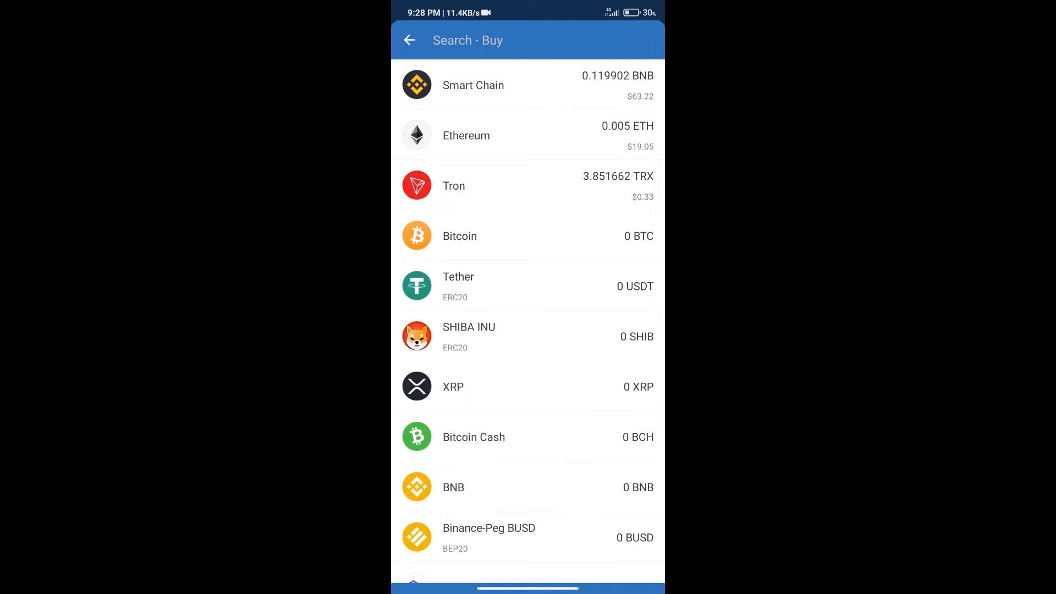
text(bnb)
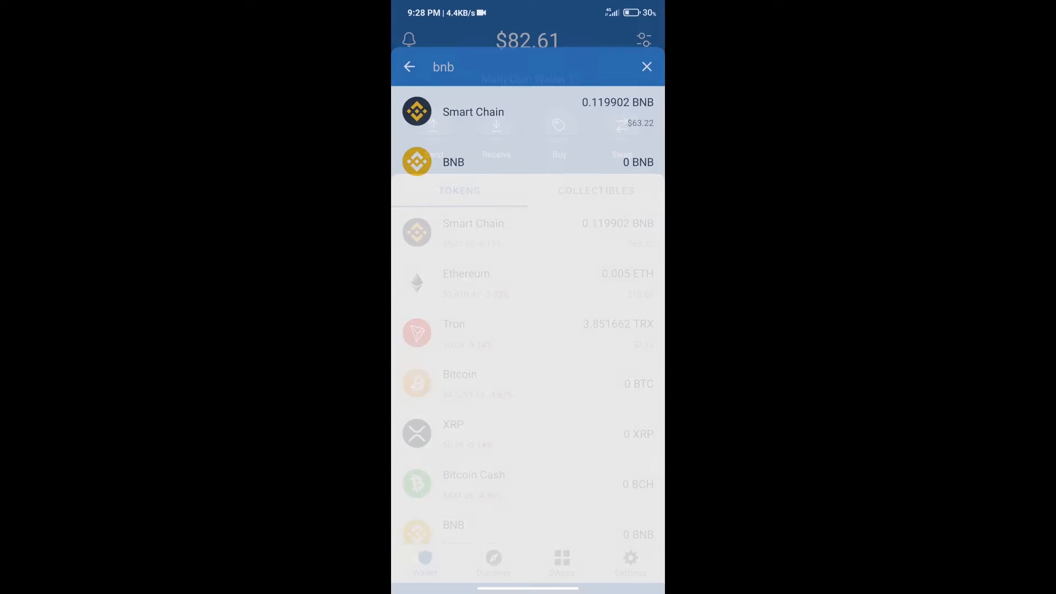
click(647, 66)
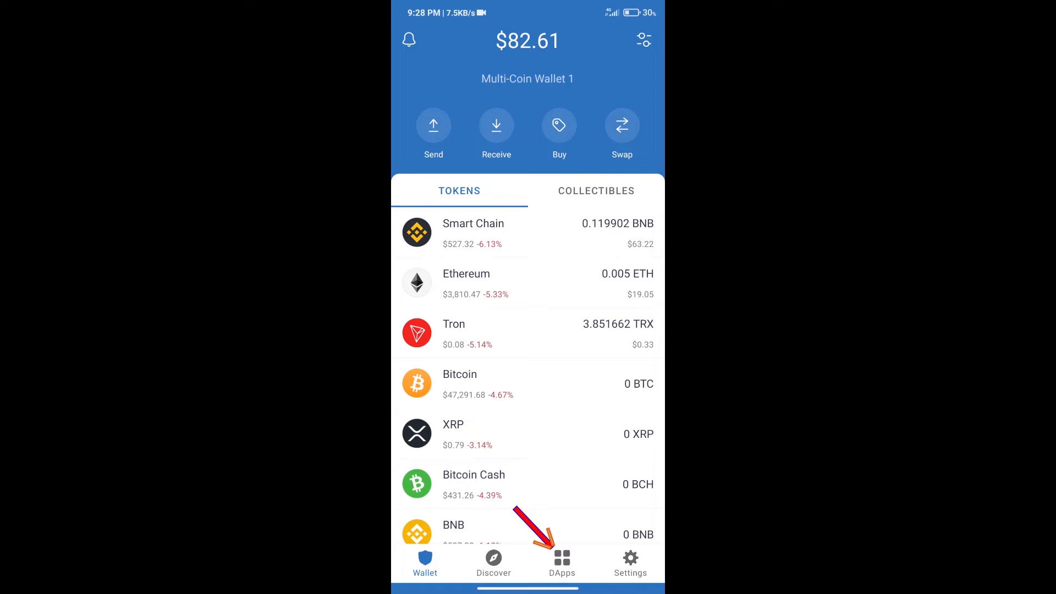
Step: Open PancakeSwap from the Popular section of the DApps directory
click(561, 558)
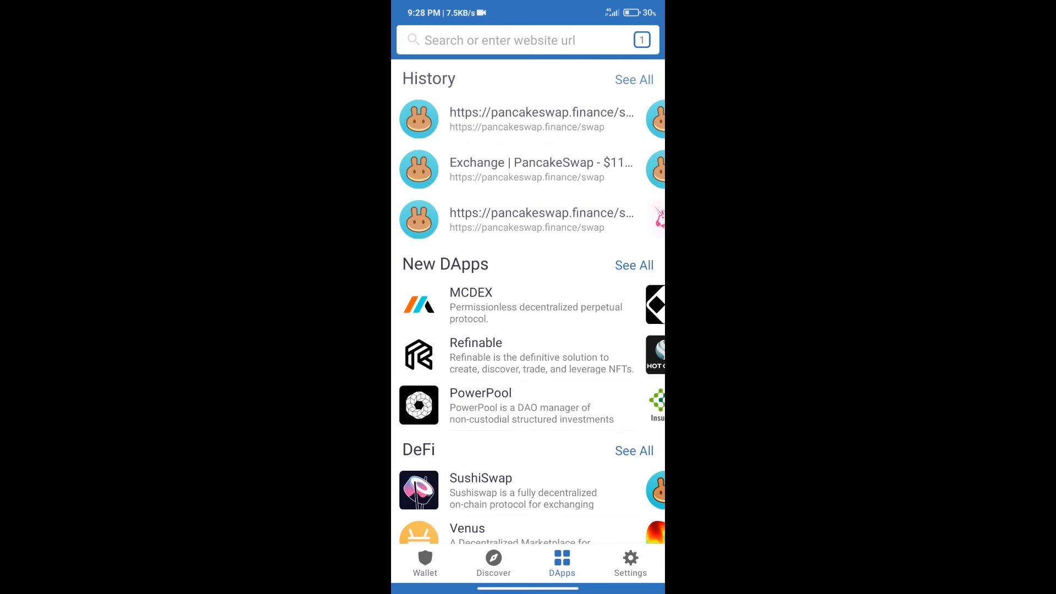
scroll(down, 3)
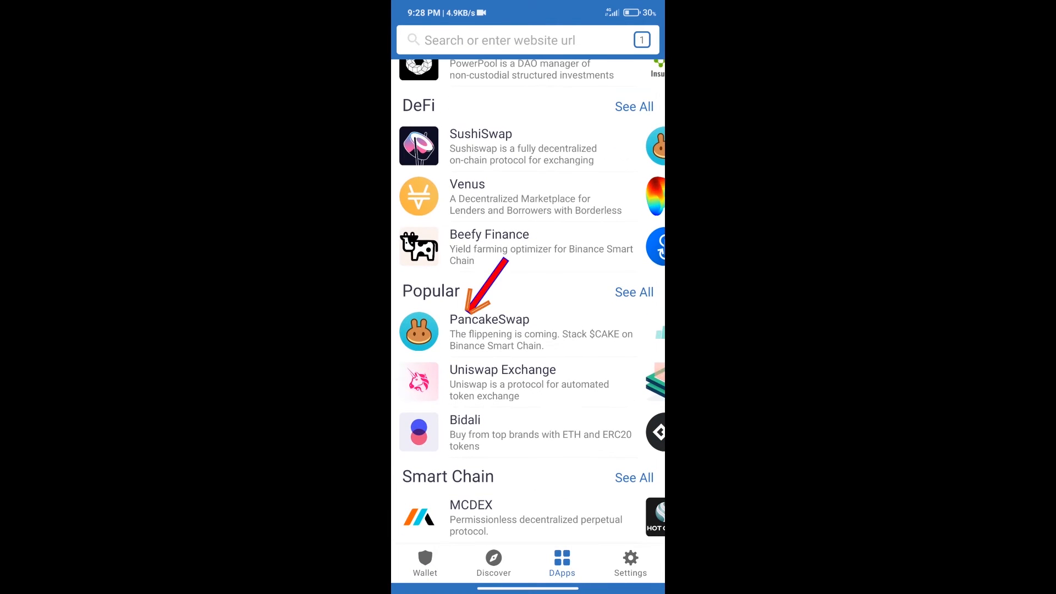
click(489, 319)
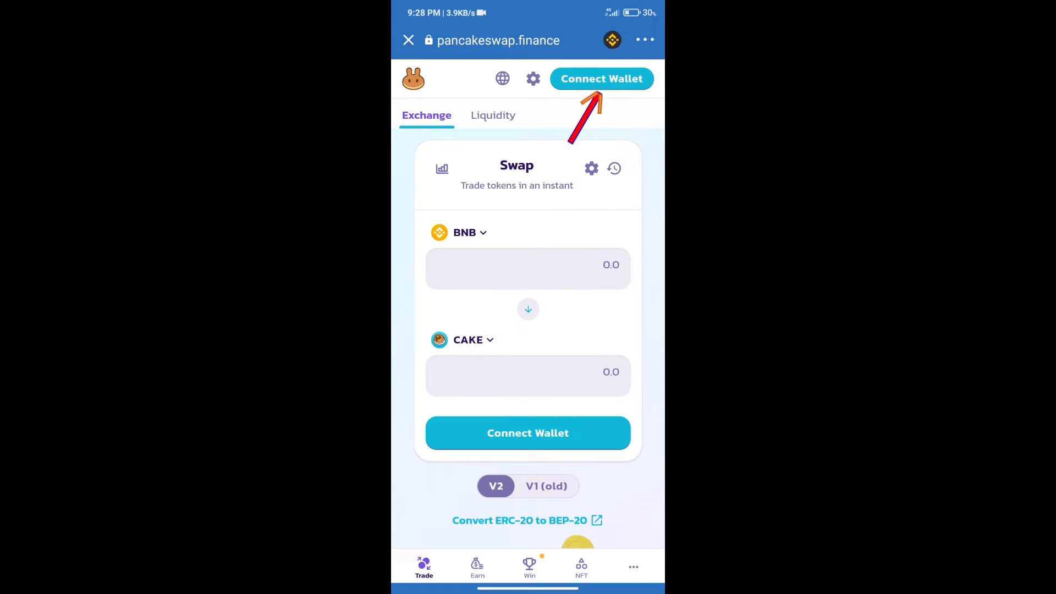
Step: Connect the Trust Wallet account to PancakeSwap through the Connect Wallet dialog
click(601, 79)
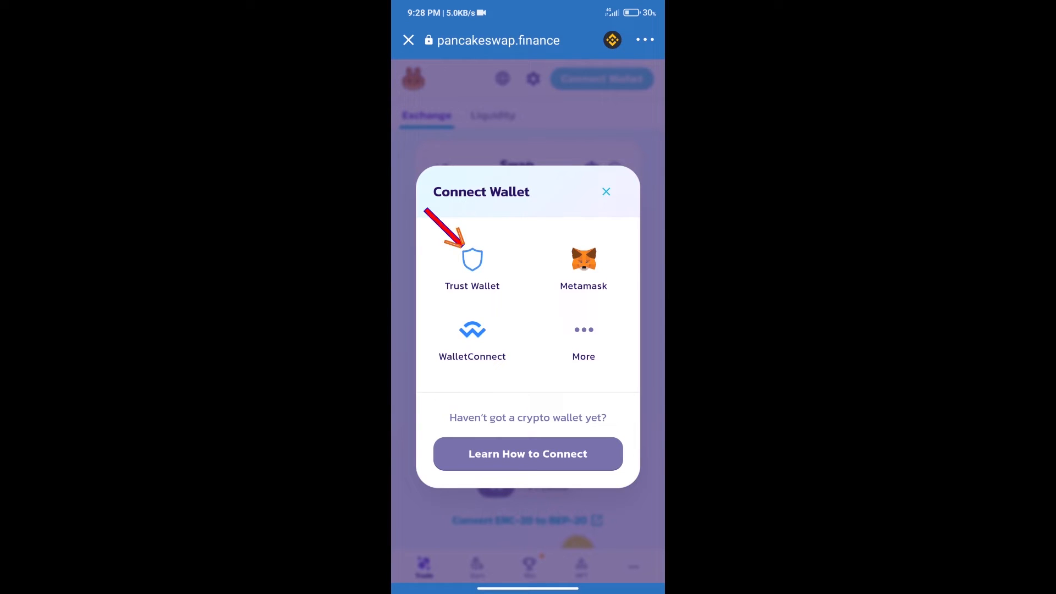
click(606, 191)
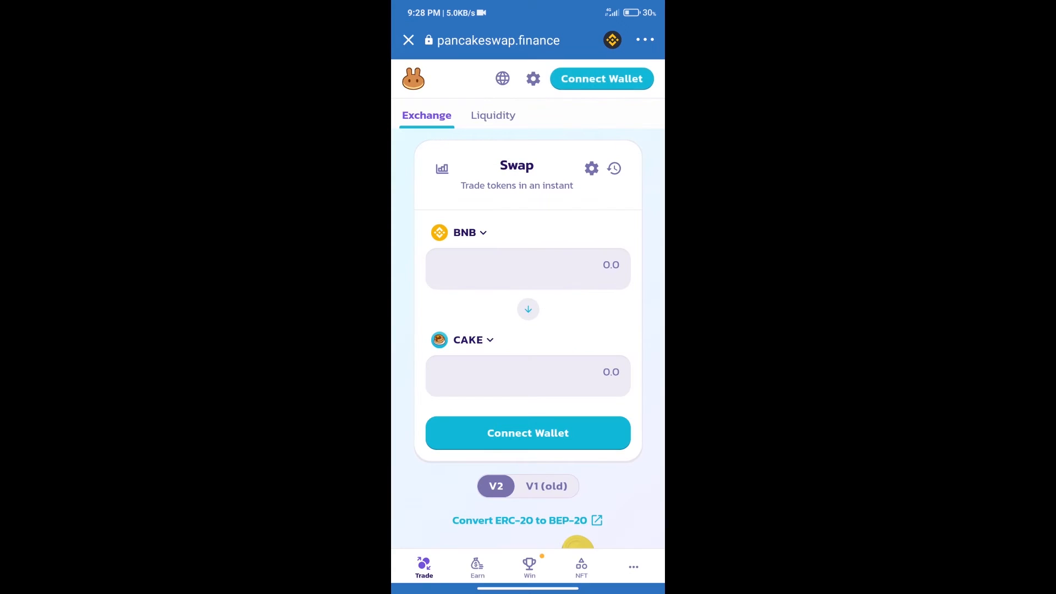
click(602, 78)
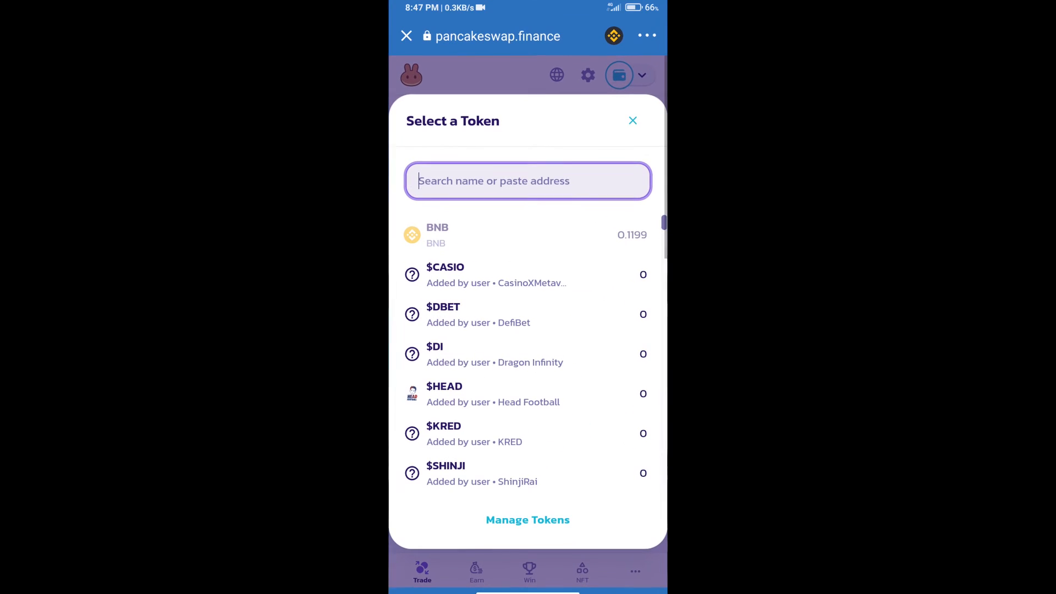
Step: Import GrimaceCoin by contract address, acknowledging the risk warning, as the receive token
click(528, 180)
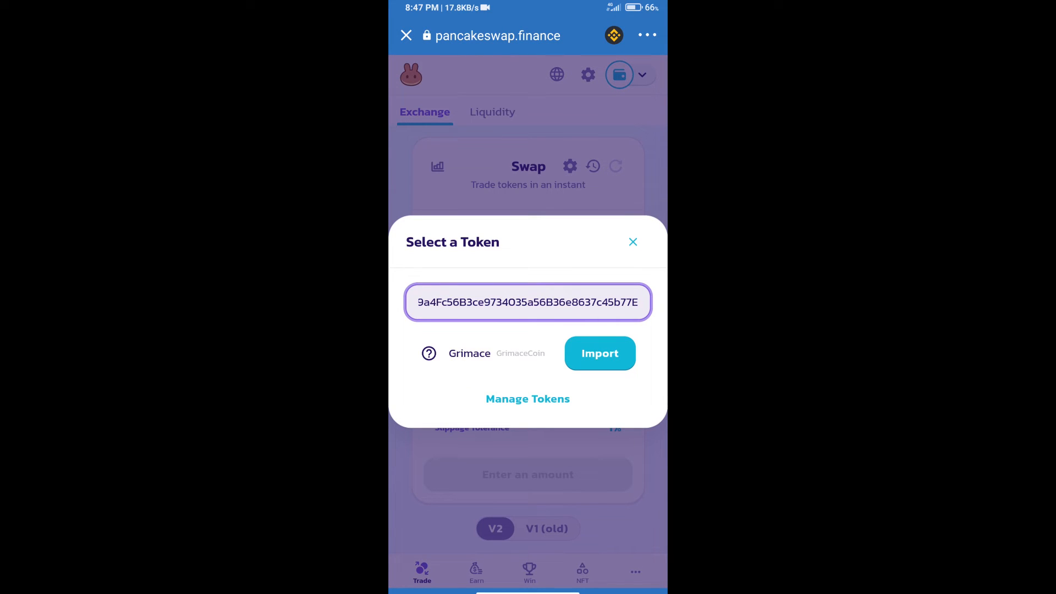
click(599, 353)
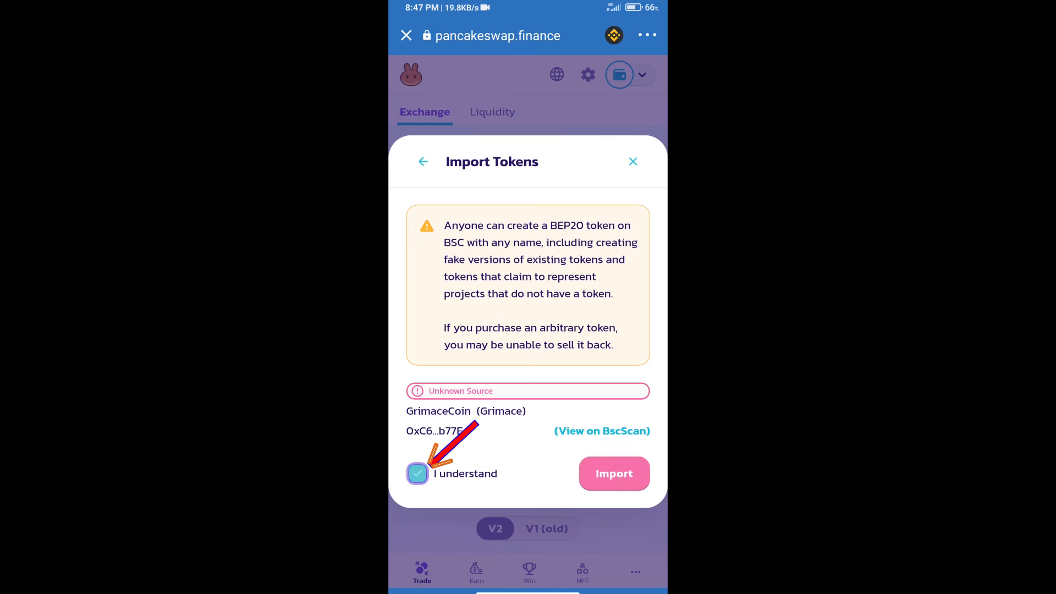
click(418, 473)
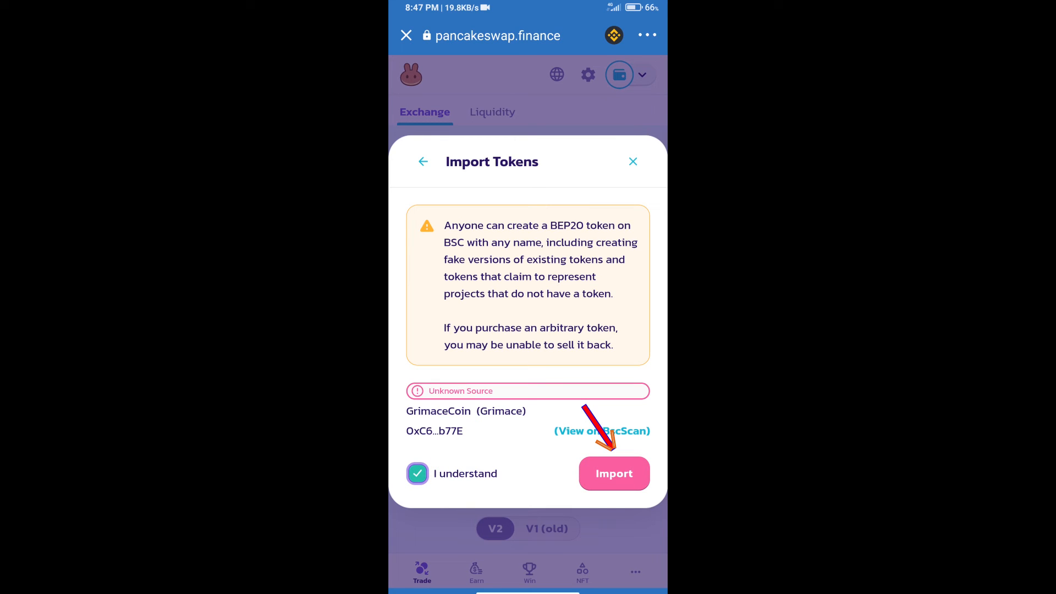
click(614, 473)
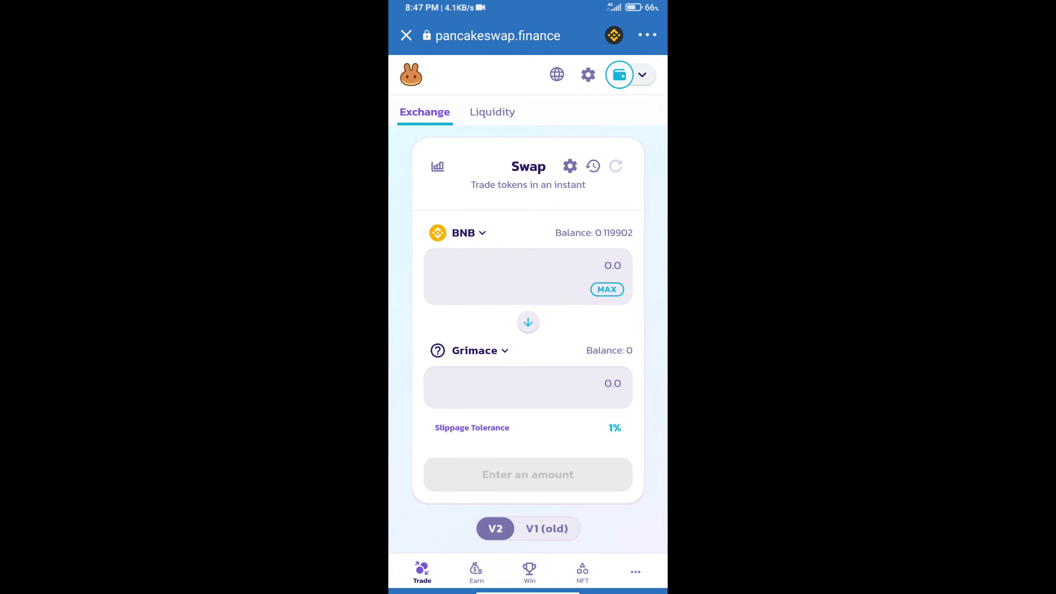
Step: Set the swap's slippage tolerance to 0.1% and select the Grimace amount field
click(569, 165)
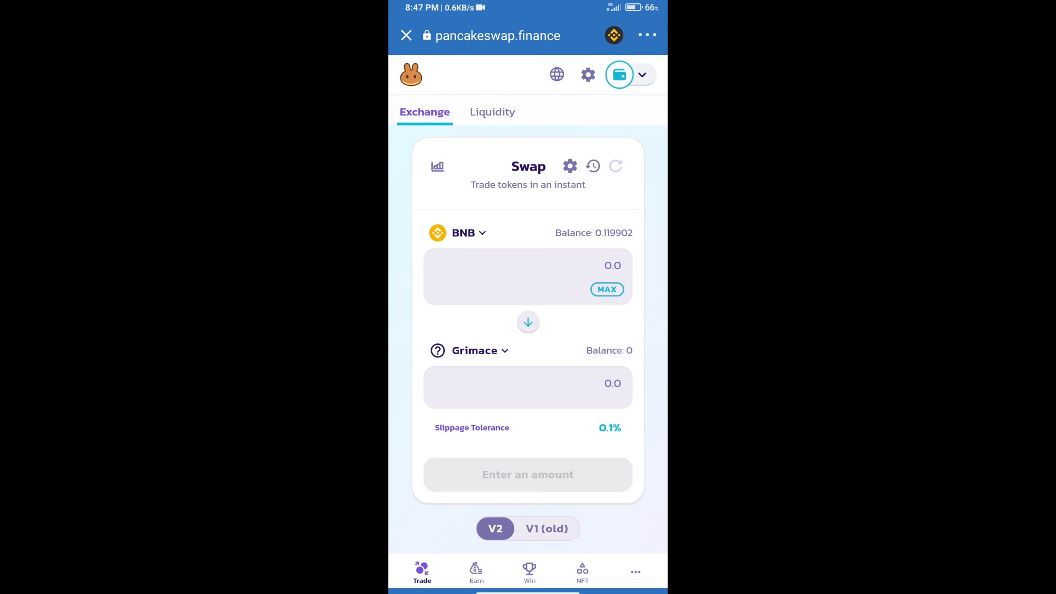
click(531, 266)
text(1)
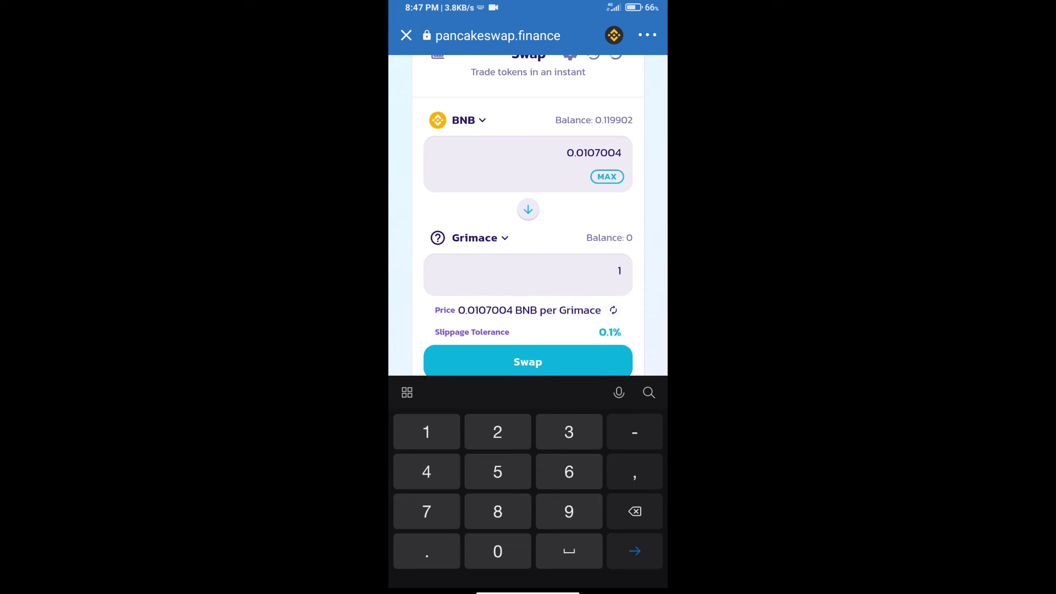
Step: Accept the updated price and confirm swapping about 0.0107 BNB for 1 Grimace
scroll(down, 3)
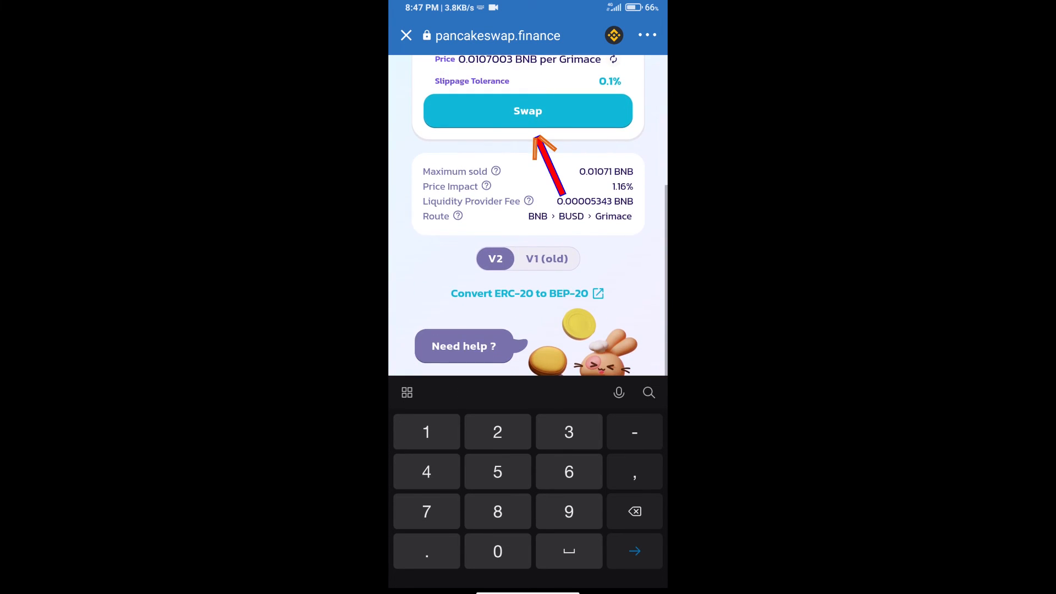
click(528, 111)
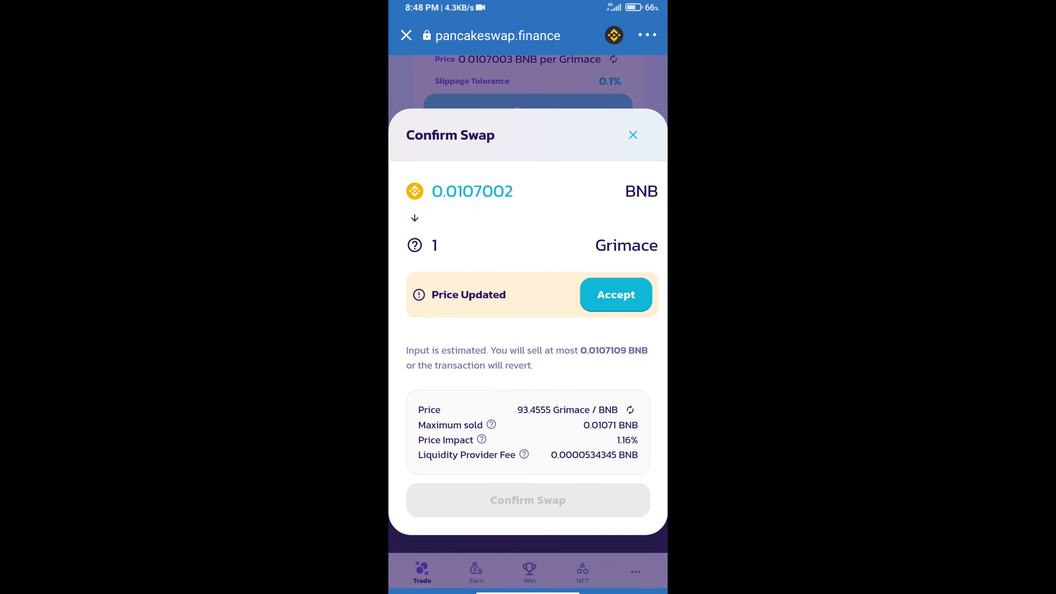
click(615, 295)
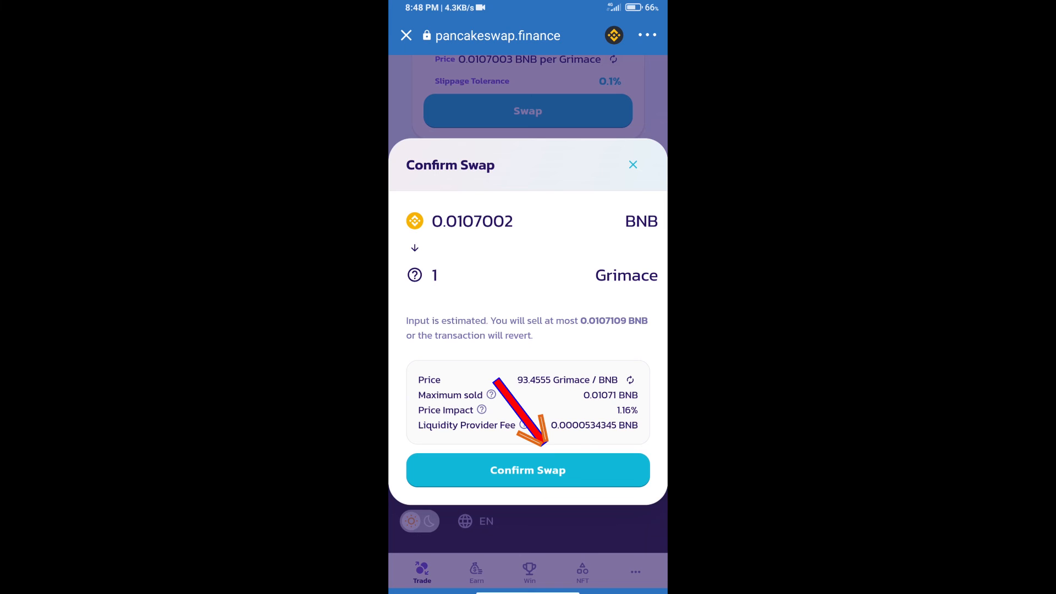
click(528, 470)
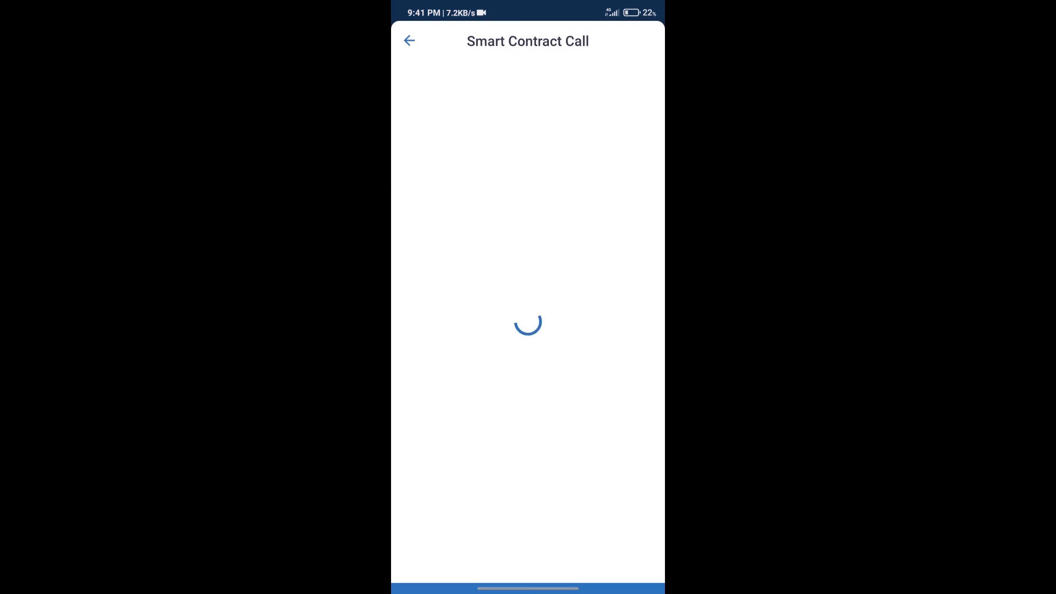